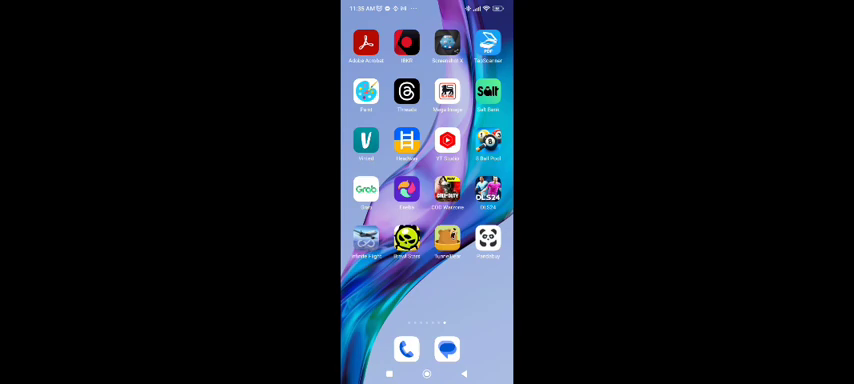
scroll(left, 3)
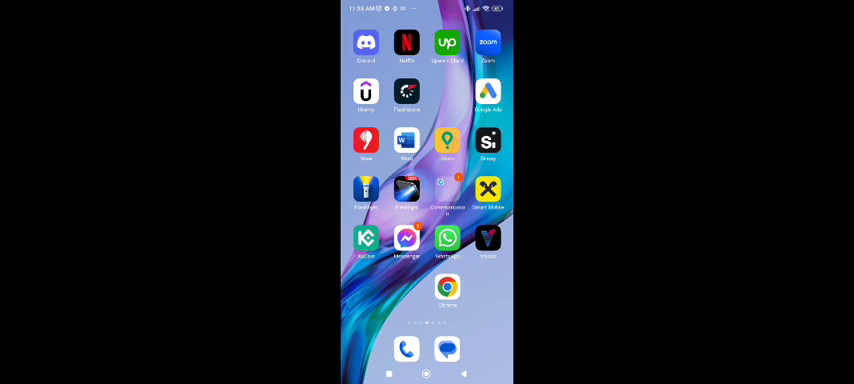
scroll(left, 3)
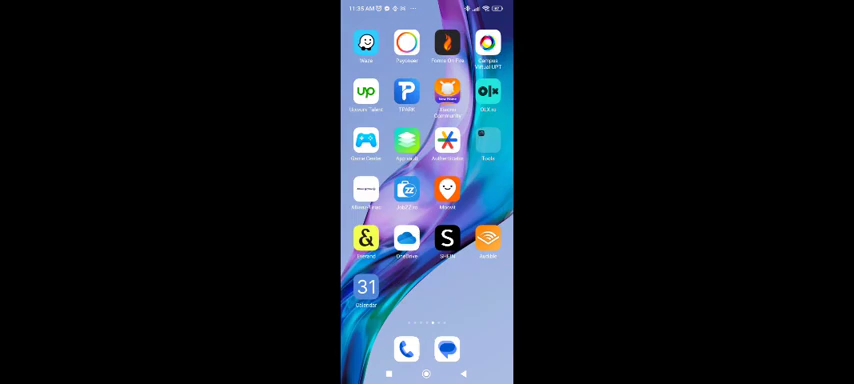
scroll(left, 3)
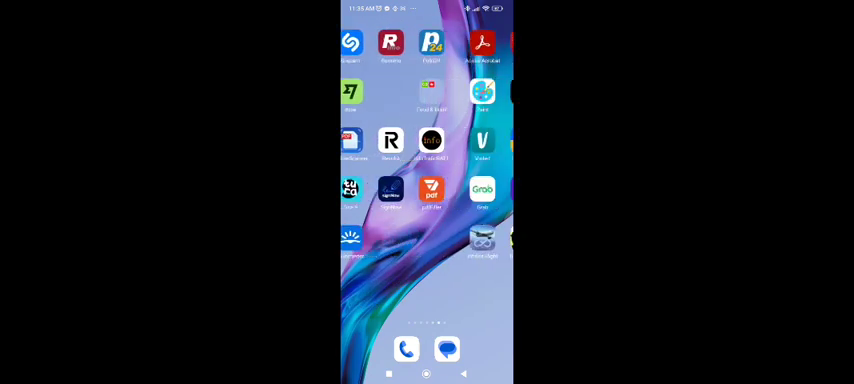
scroll(left, 3)
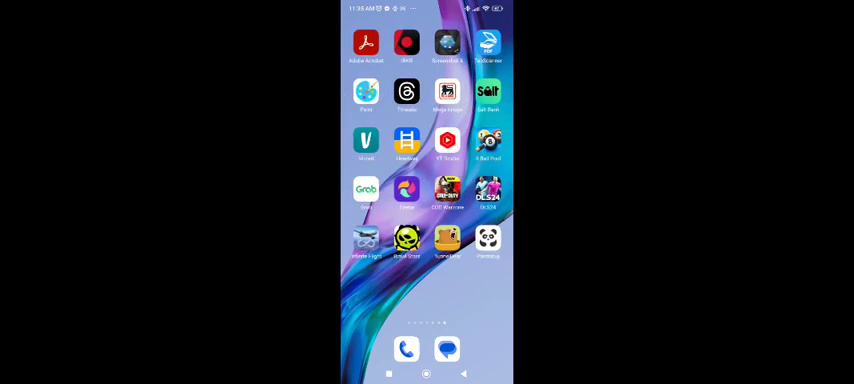
scroll(left, 3)
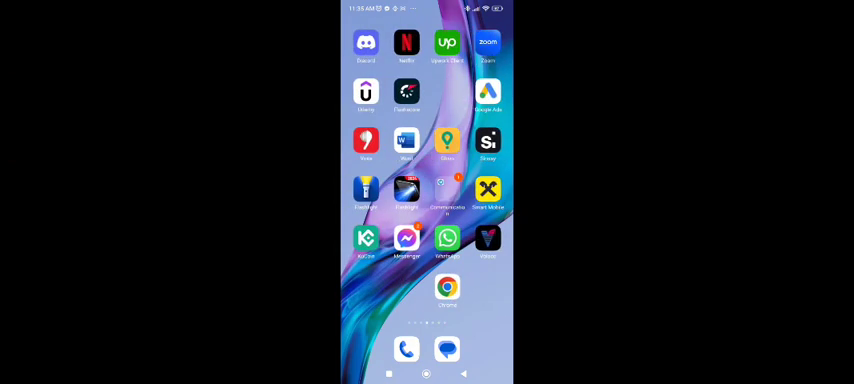
scroll(left, 3)
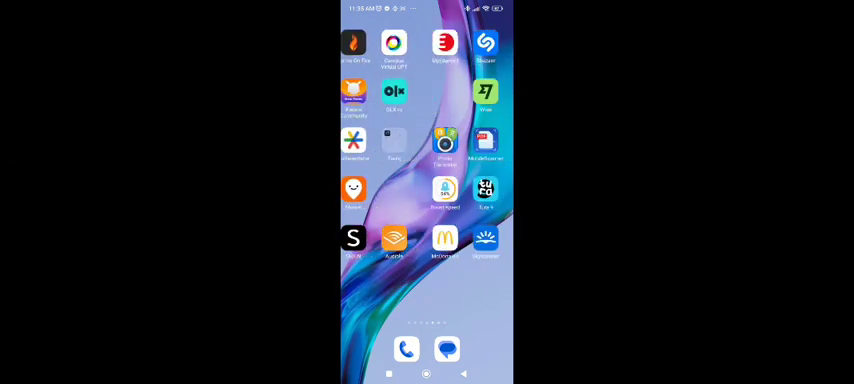
scroll(left, 3)
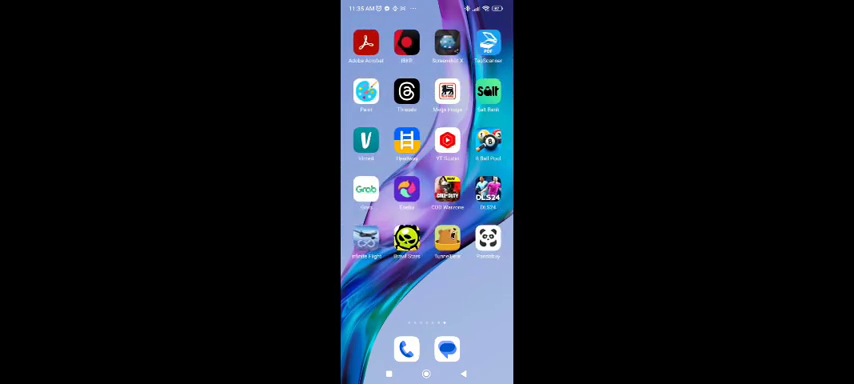